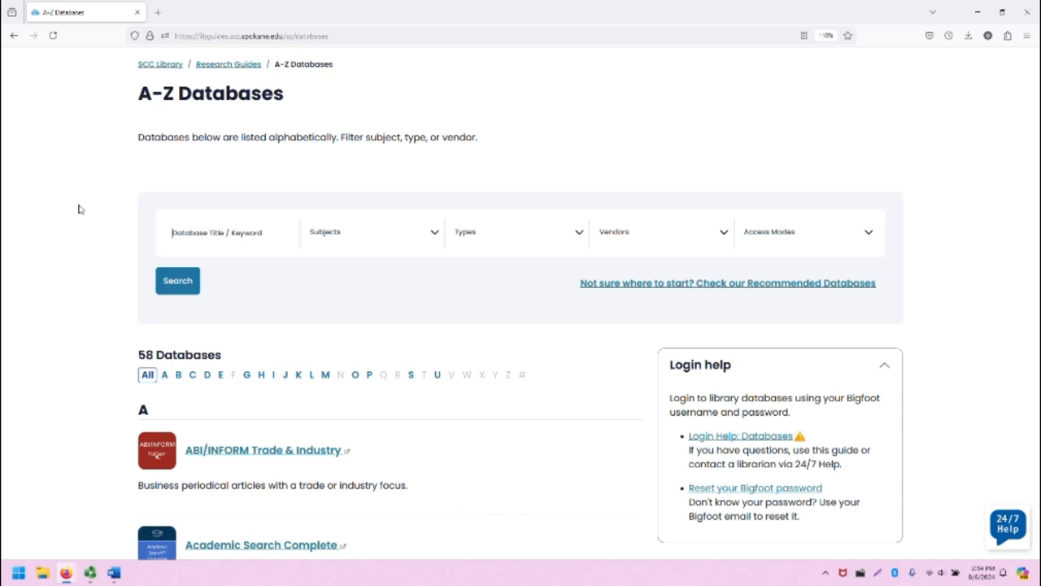
# Scroll the A-Z Databases list down to the PubMed entry and its description.
pyautogui.scroll(-3)
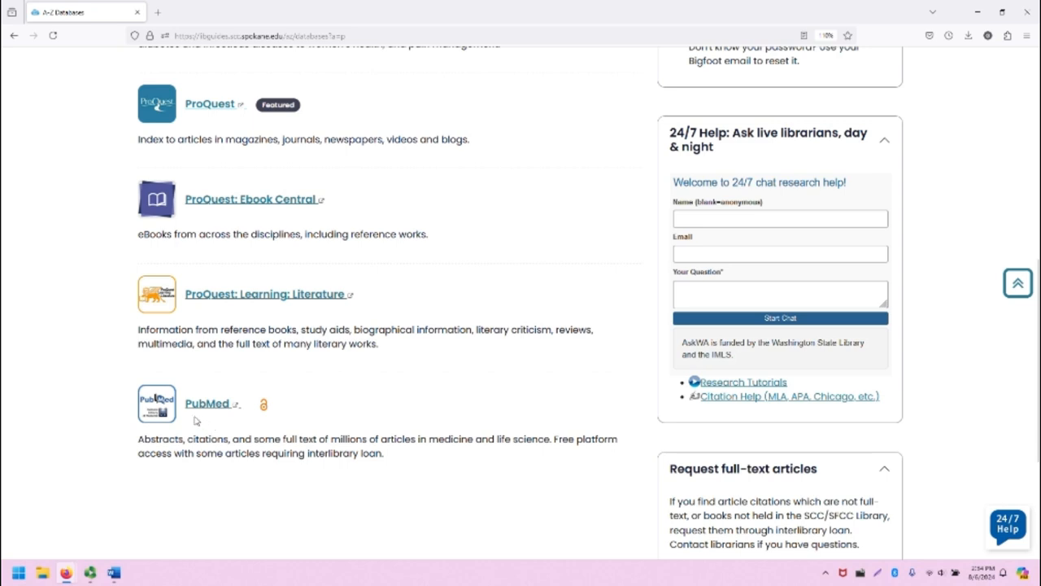
# Launch PubMed from the database list and run a full-text search for 'cancer'.
pyautogui.click(207, 403)
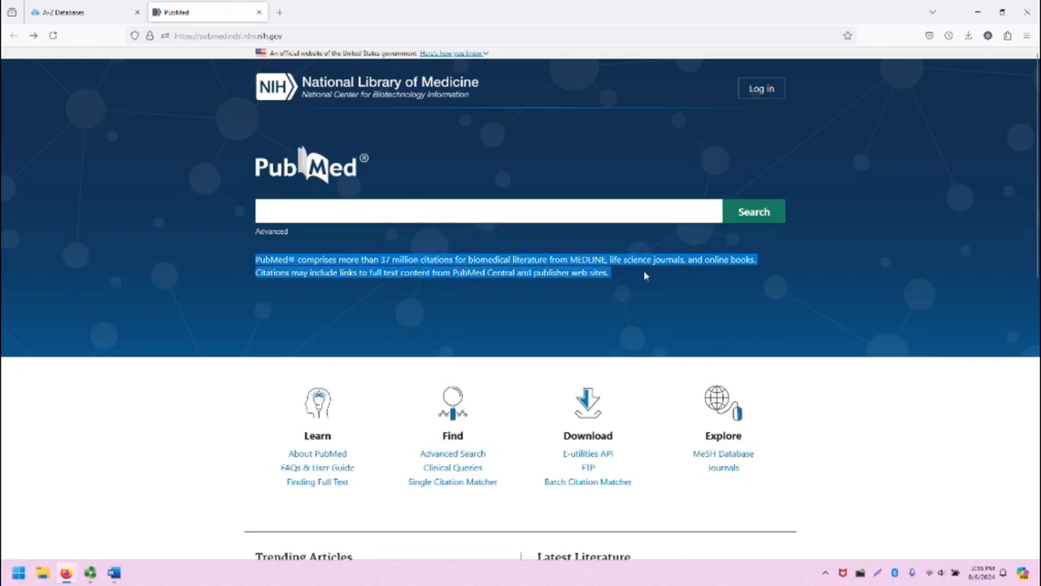
pyautogui.scroll(-3)
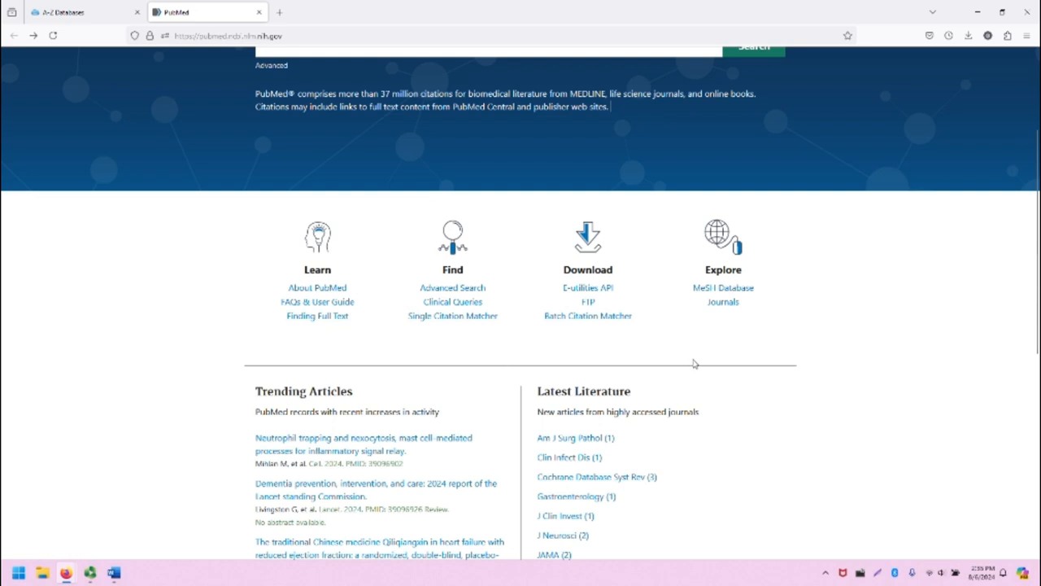
pyautogui.click(740, 193)
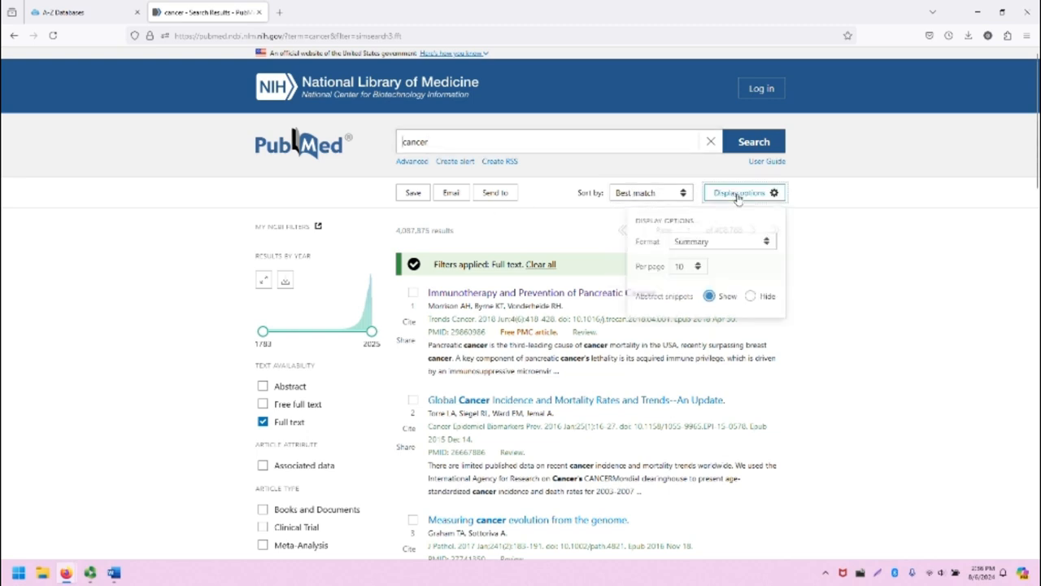
pyautogui.click(530, 292)
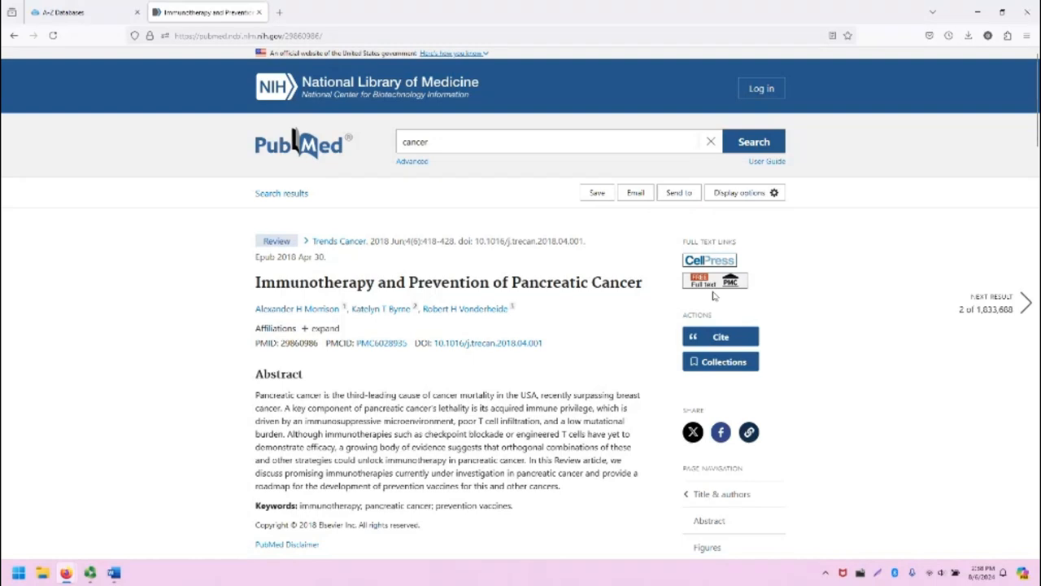